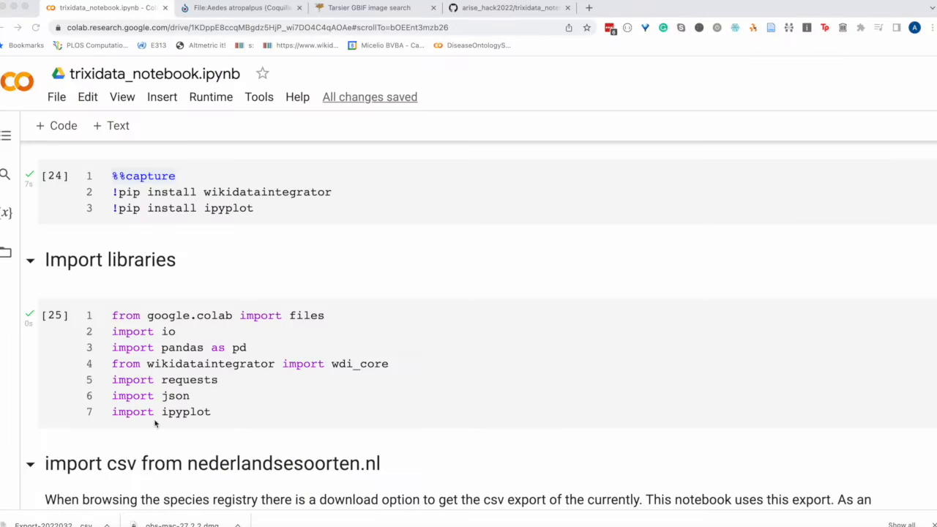
Open the 'invasive insects (flies & musquitos)' list from the import csv section in a new tab.
{"action": "scroll", "scroll_direction": "down", "scroll_amount": 3}
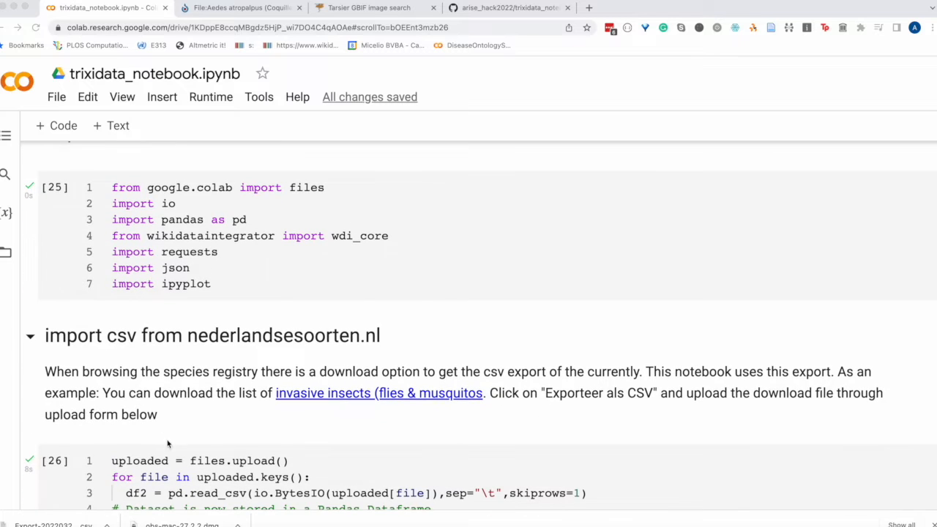
{"action": "mouse_move", "coordinate": [341, 395]}
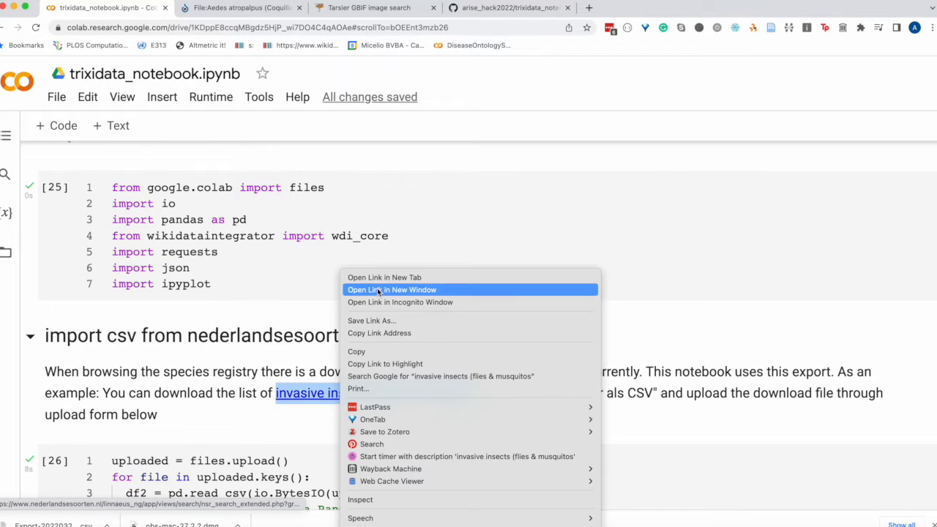
{"action": "left_click", "coordinate": [392, 289]}
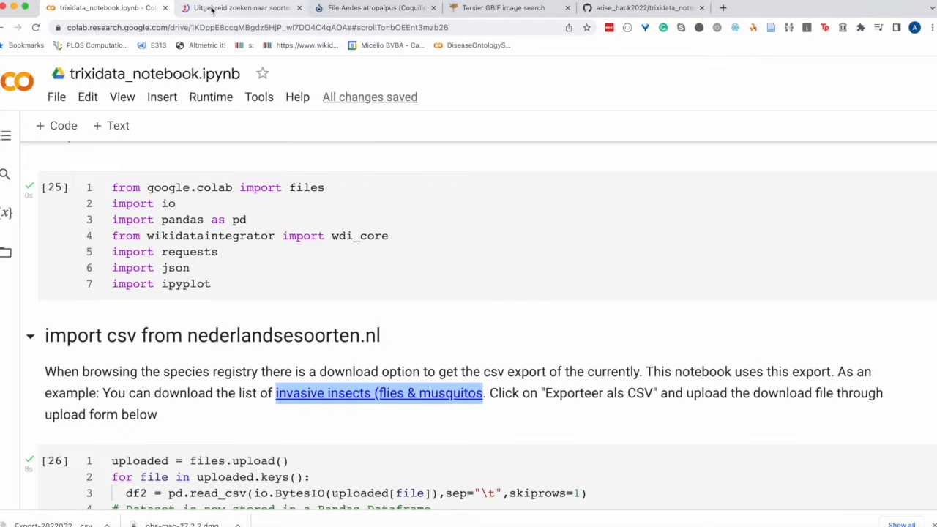
Export the 63 exotic Diptera species results from the Soortenregister tab as CSV.
{"action": "left_click", "coordinate": [240, 8]}
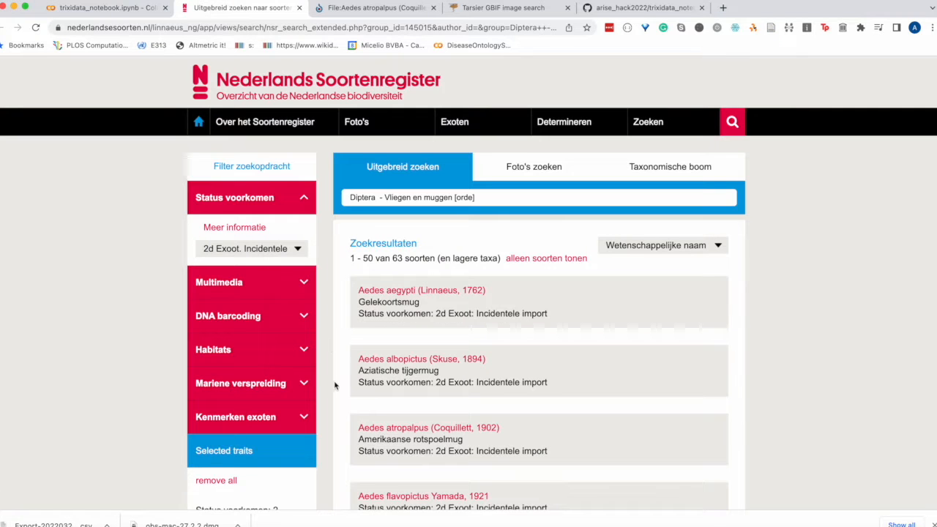
{"action": "scroll", "scroll_direction": "down", "scroll_amount": 3}
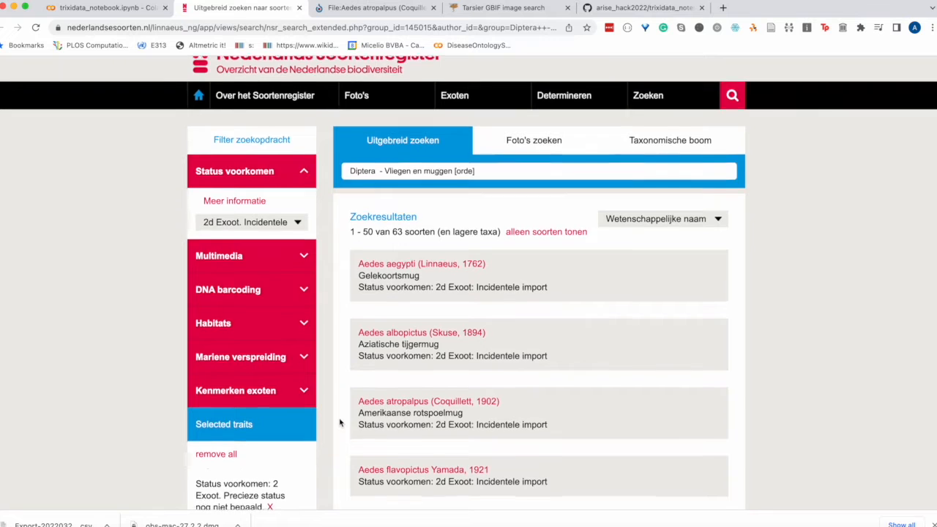
{"action": "scroll", "scroll_direction": "down", "scroll_amount": 3}
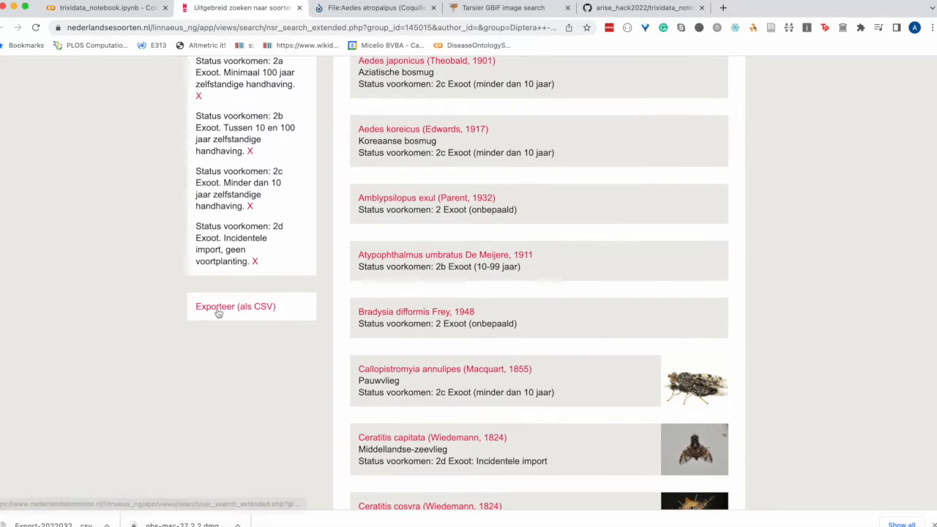
{"action": "left_click", "coordinate": [234, 306]}
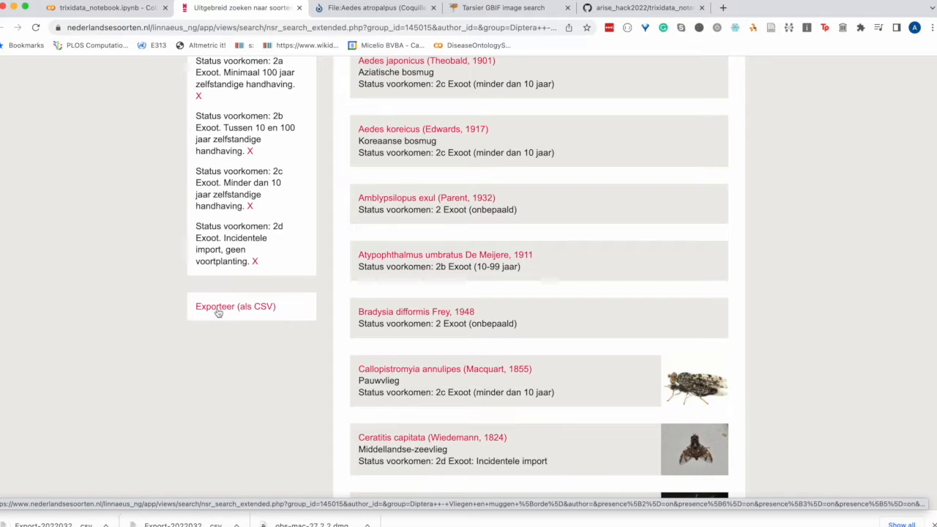
Run the notebook's upload cell and upload Export-20220329-125627.csv from Downloads.
{"action": "left_click", "coordinate": [106, 8]}
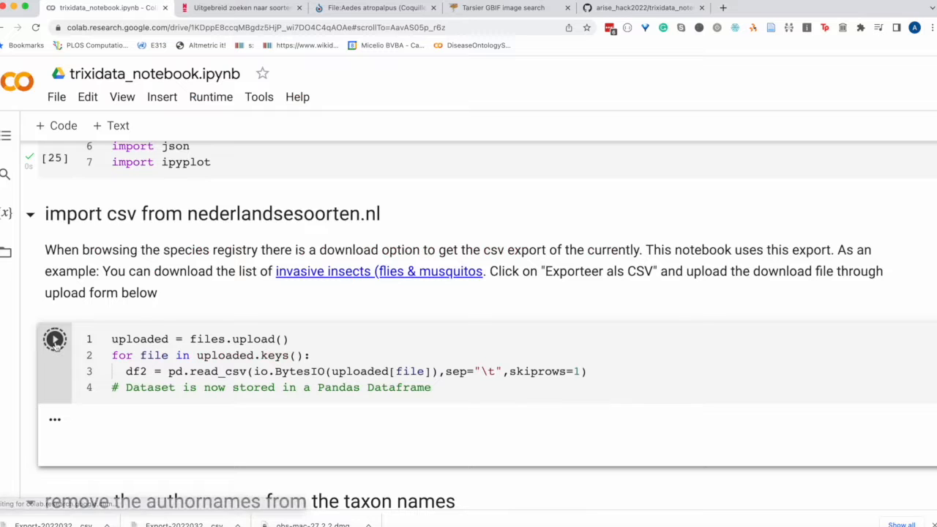
{"action": "left_click", "coordinate": [54, 338]}
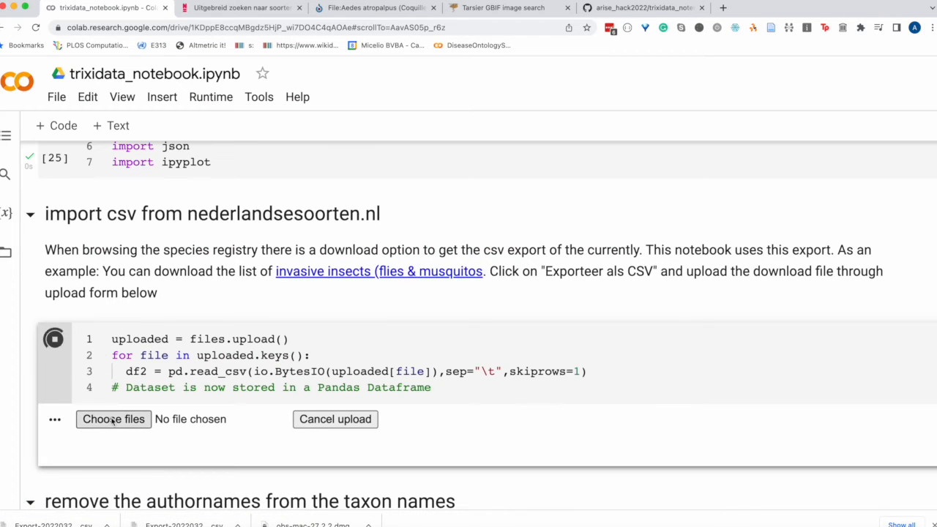
{"action": "left_click", "coordinate": [114, 419]}
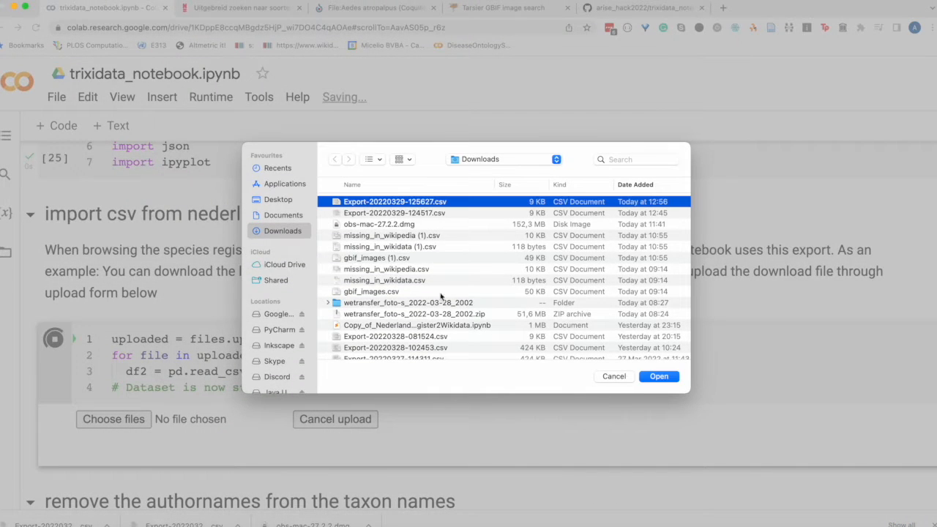
{"action": "left_click", "coordinate": [657, 375]}
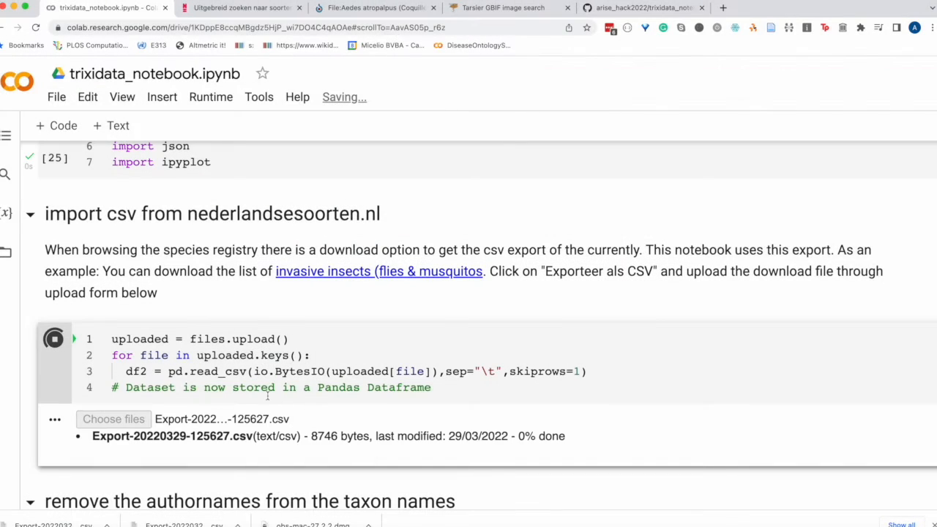
{"action": "scroll", "scroll_direction": "down", "scroll_amount": 3}
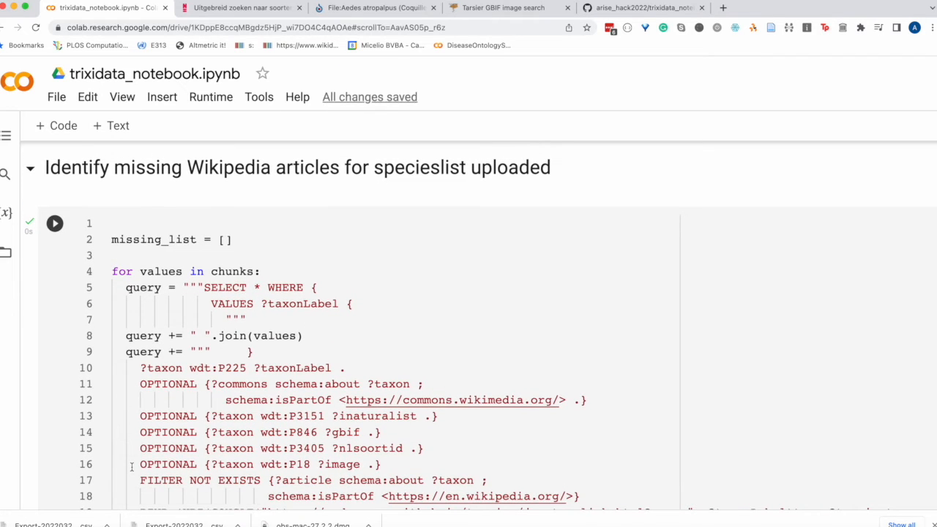
{"action": "scroll", "scroll_direction": "down", "scroll_amount": 3}
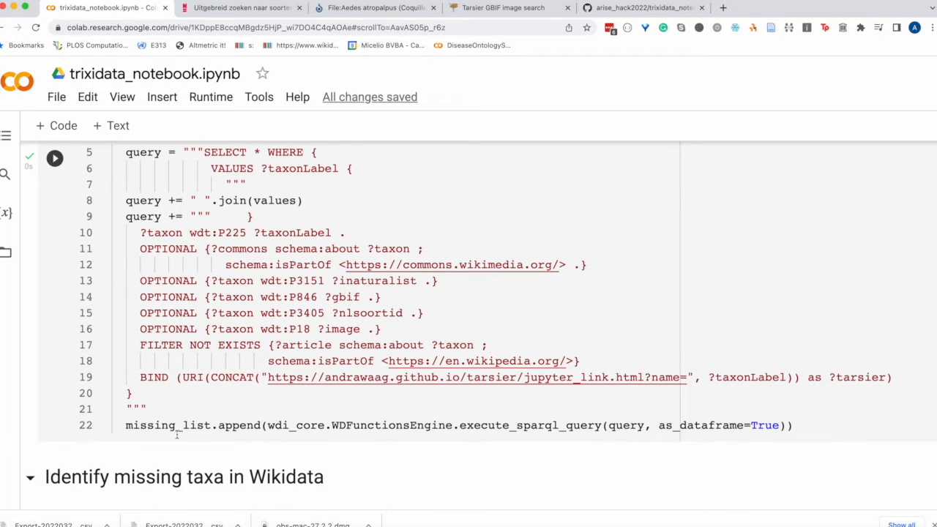
{"action": "scroll", "scroll_direction": "down", "scroll_amount": 3}
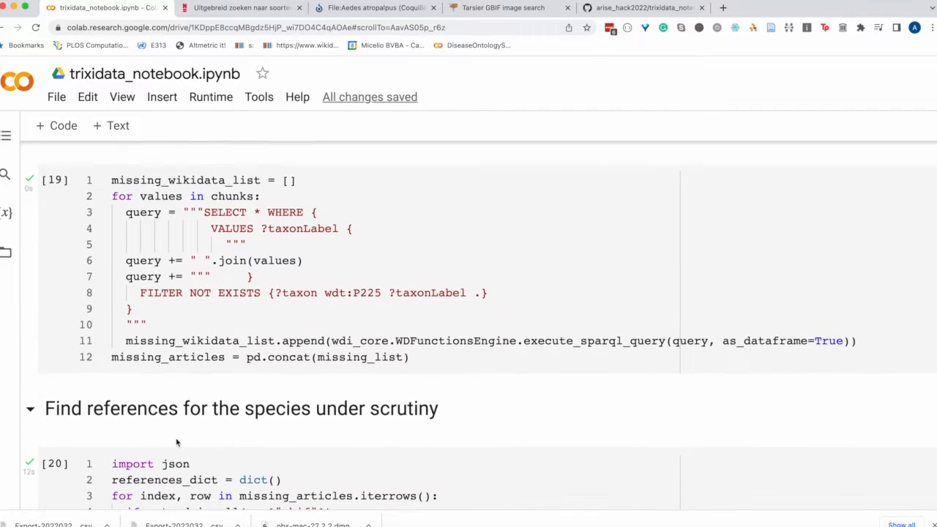
{"action": "scroll", "scroll_direction": "down", "scroll_amount": 3}
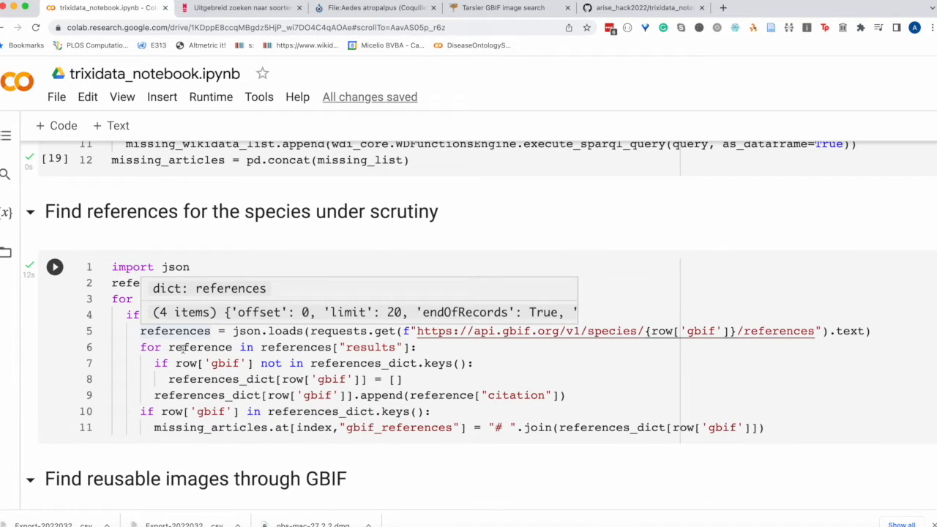
{"action": "scroll", "scroll_direction": "down", "scroll_amount": 3}
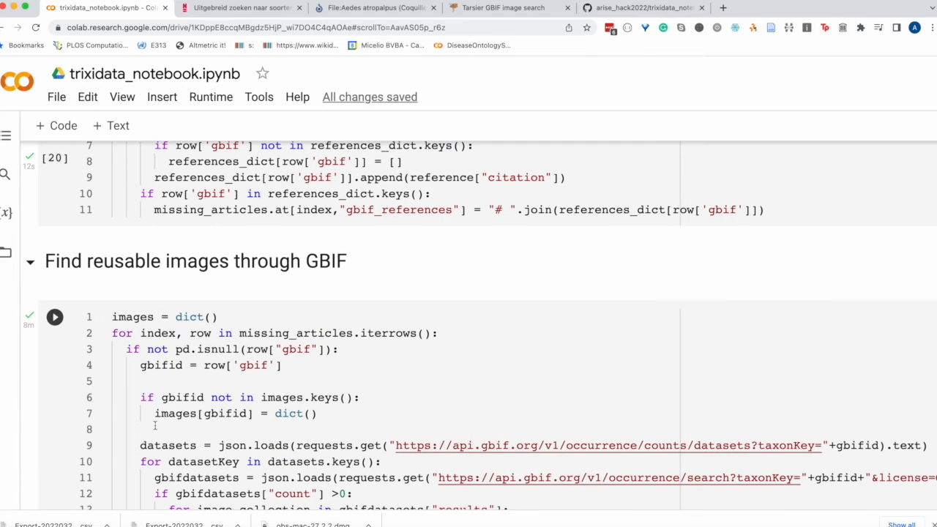
{"action": "scroll", "scroll_direction": "down", "scroll_amount": 3}
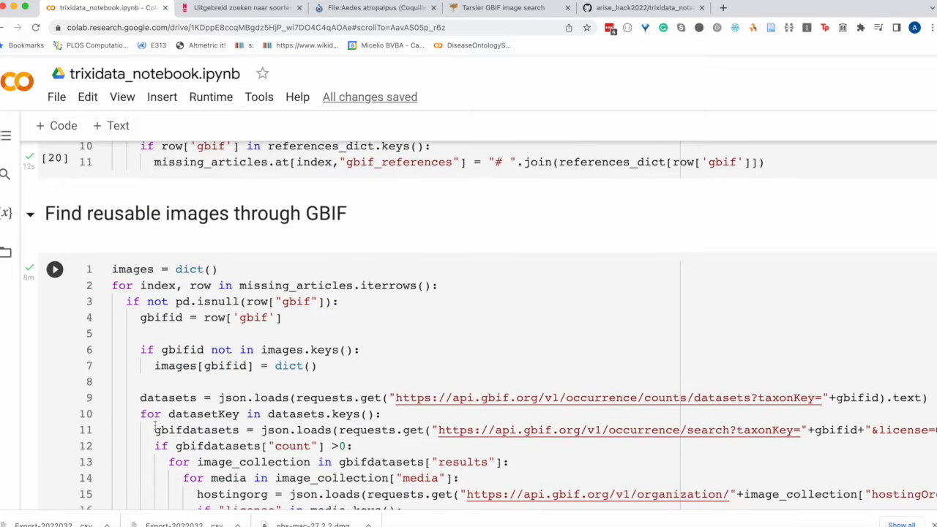
{"action": "scroll", "scroll_direction": "down", "scroll_amount": 3}
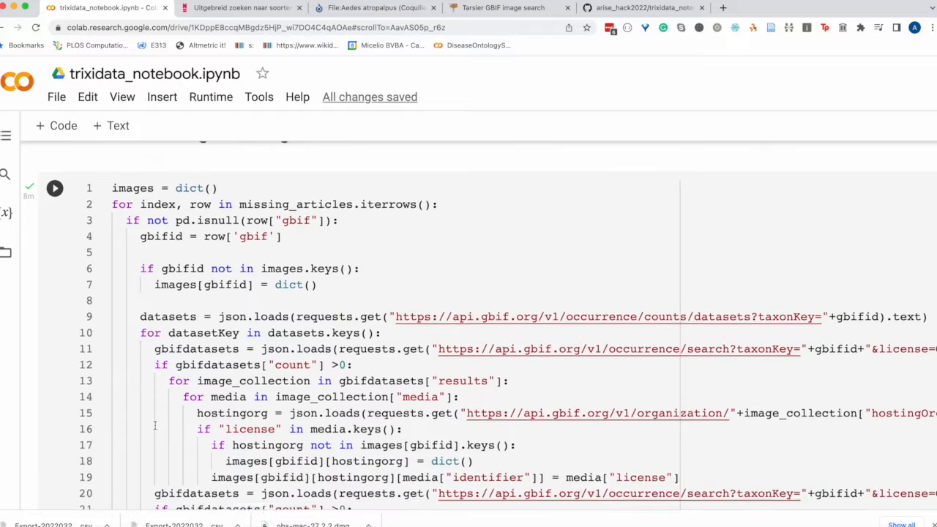
{"action": "scroll", "scroll_direction": "down", "scroll_amount": 3}
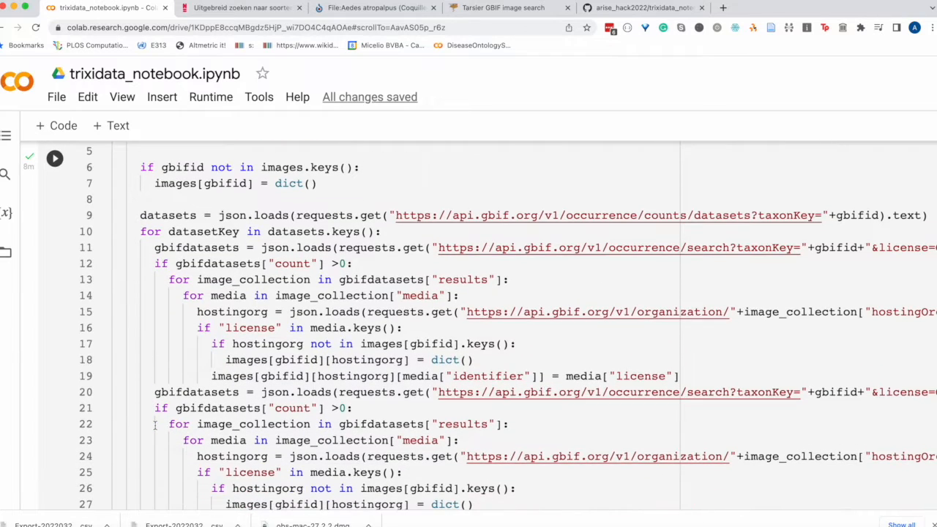
{"action": "scroll", "scroll_direction": "down", "scroll_amount": 3}
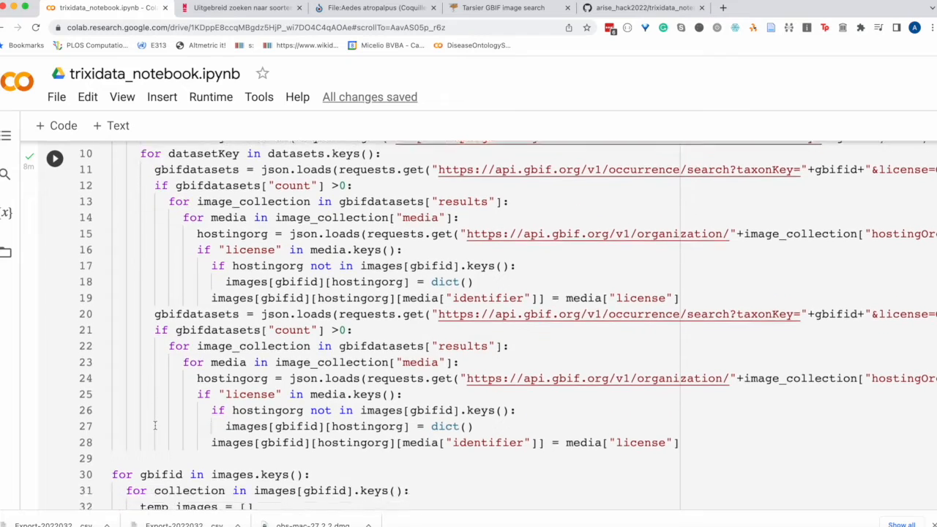
{"action": "scroll", "scroll_direction": "down", "scroll_amount": 3}
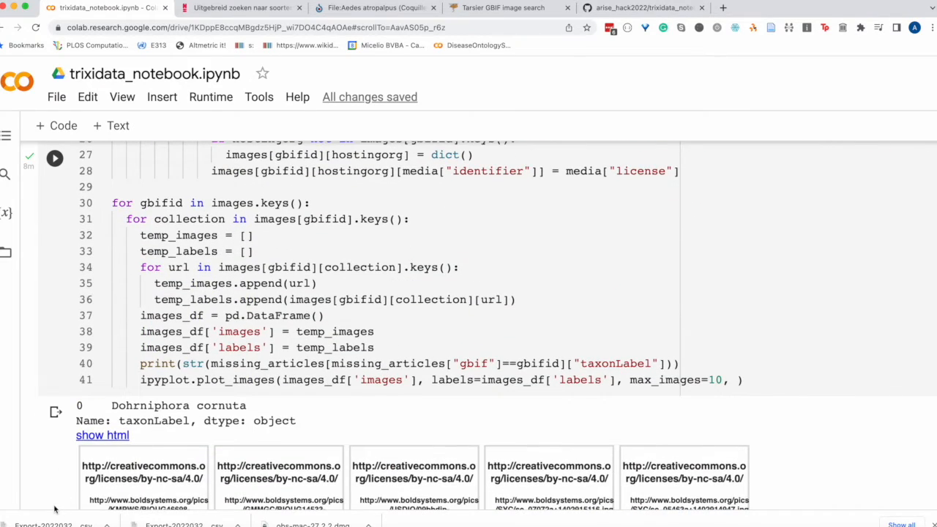
{"action": "scroll", "scroll_direction": "down", "scroll_amount": 3}
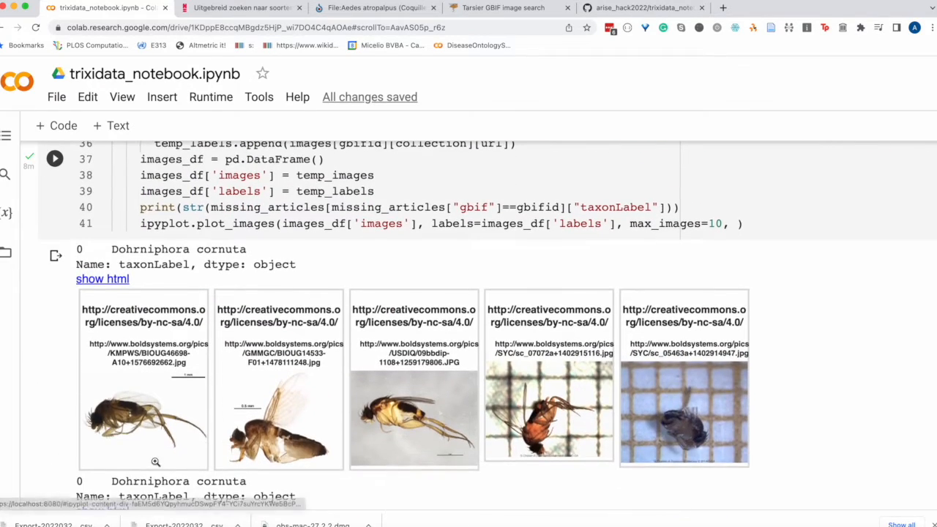
{"action": "scroll", "scroll_direction": "down", "scroll_amount": 3}
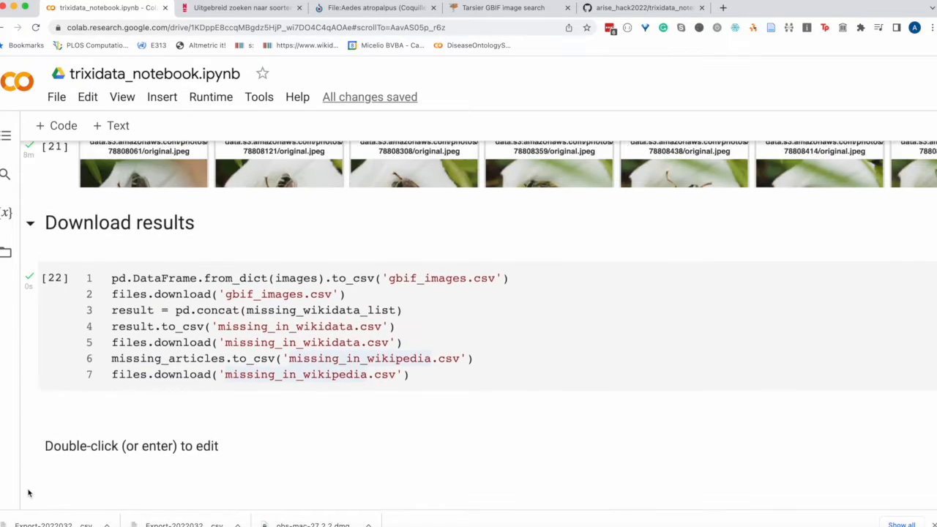
{"action": "scroll", "scroll_direction": "down", "scroll_amount": 3}
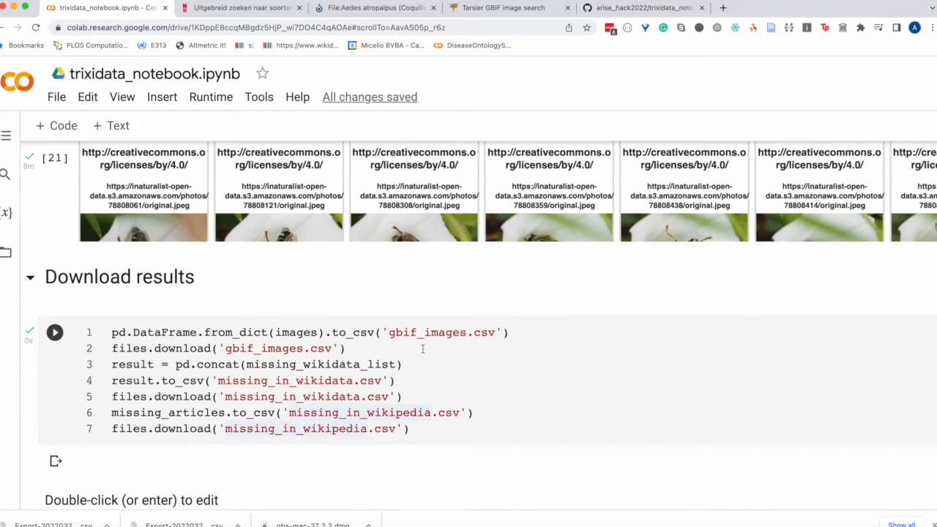
{"action": "mouse_move", "coordinate": [339, 401]}
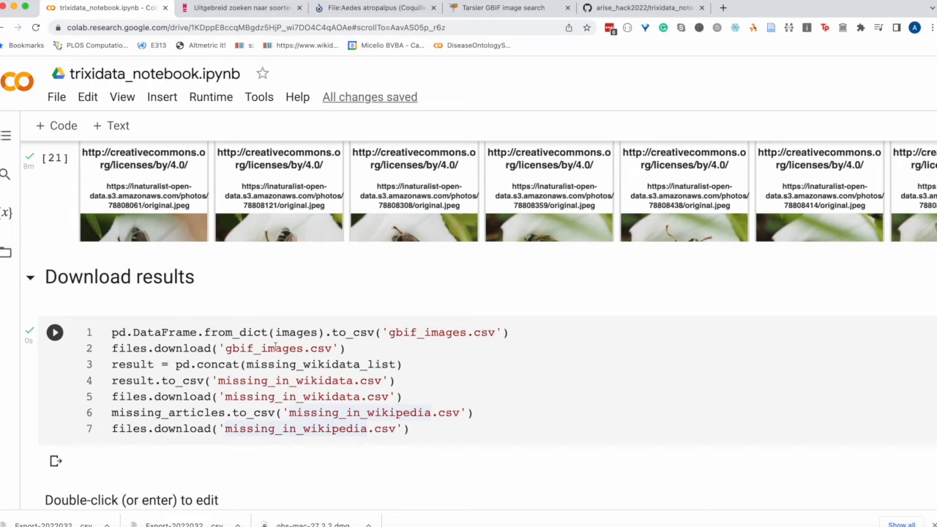
{"action": "left_click", "coordinate": [54, 332]}
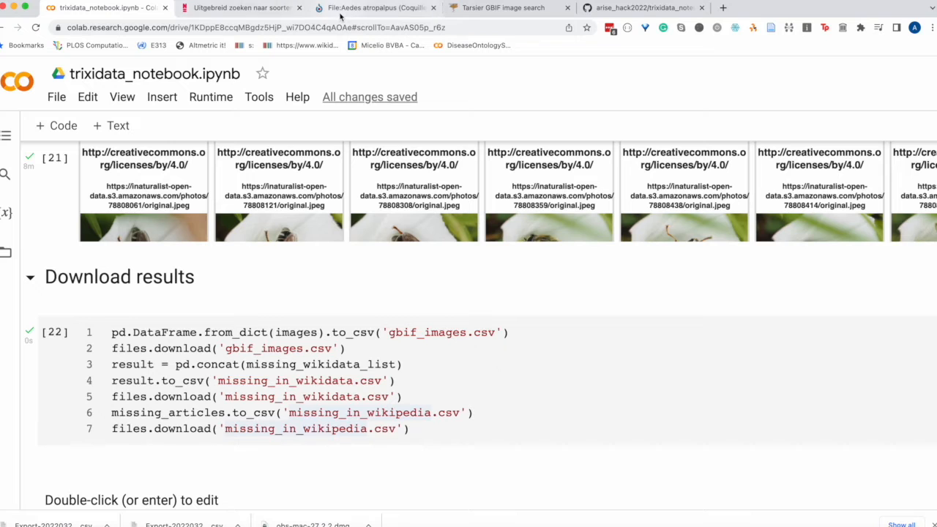
Switch to the Commons tab 'File:Aedes atropalpus' showing the Coquillett, 1902 mosquito photo.
{"action": "left_click", "coordinate": [642, 7]}
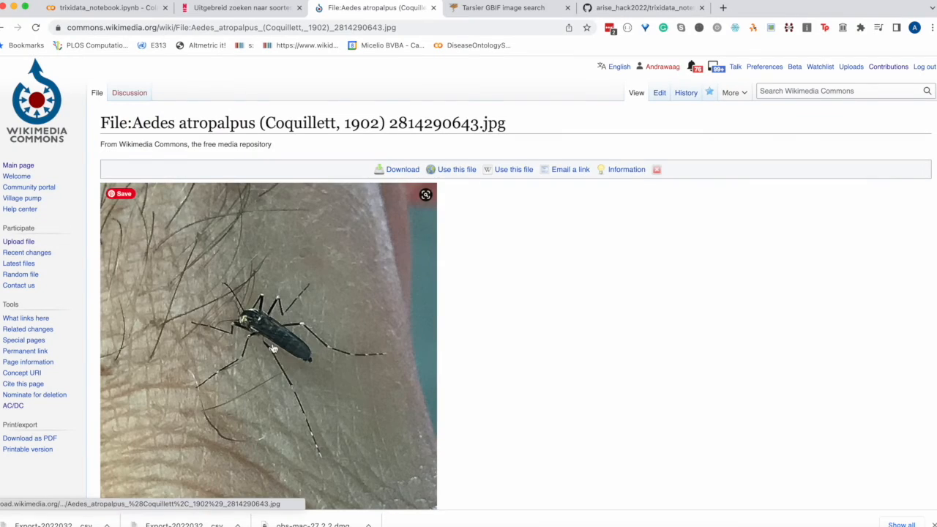
Check the Tarsier GBIF image results for Aedes atropalpus (species 1651847, four CC0 sources).
{"action": "scroll", "scroll_direction": "down", "scroll_amount": 3}
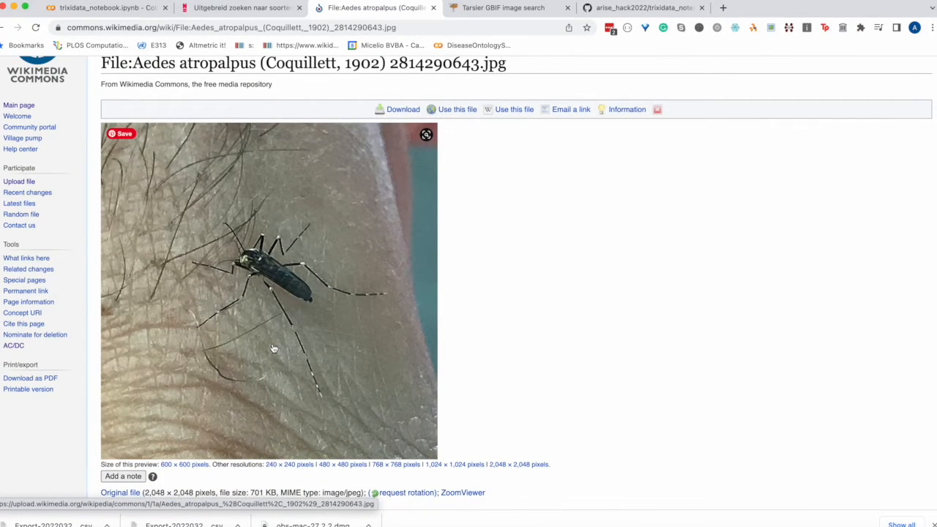
{"action": "left_click", "coordinate": [502, 8]}
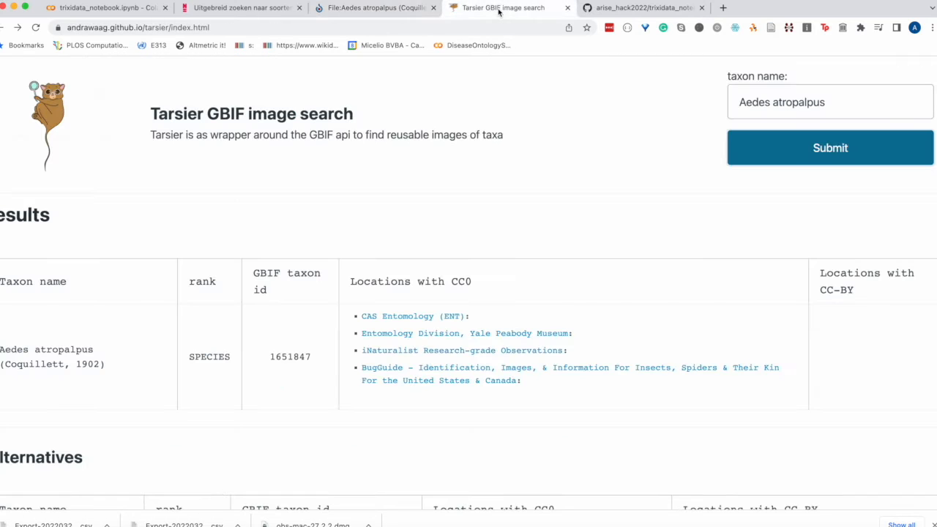
{"action": "mouse_move", "coordinate": [426, 306]}
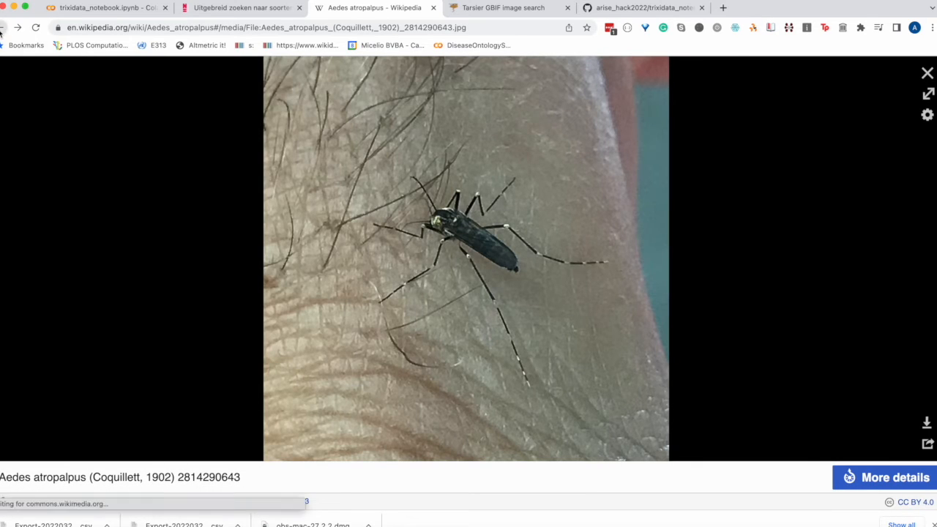
Close the photo viewer and open 'Category: Taxa named by Daniel William Coquillett'.
{"action": "left_click", "coordinate": [926, 73]}
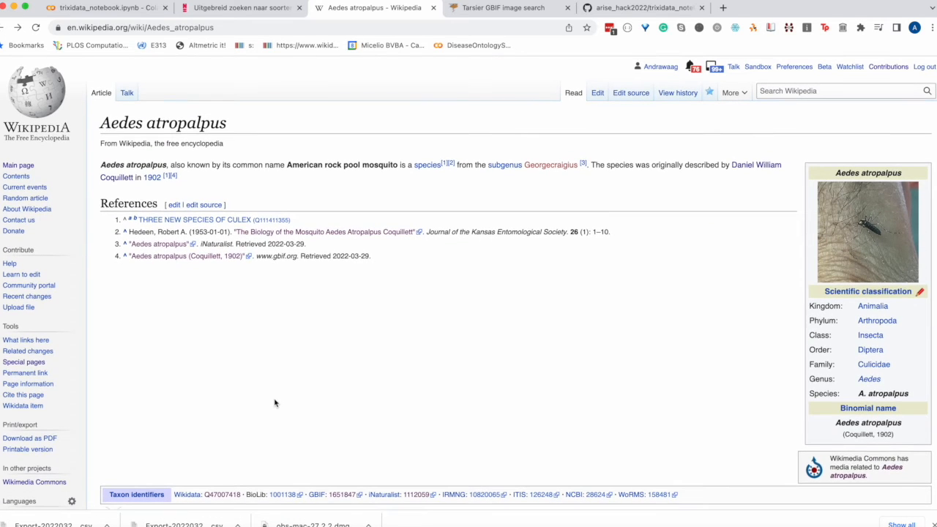
{"action": "scroll", "scroll_direction": "down", "scroll_amount": 3}
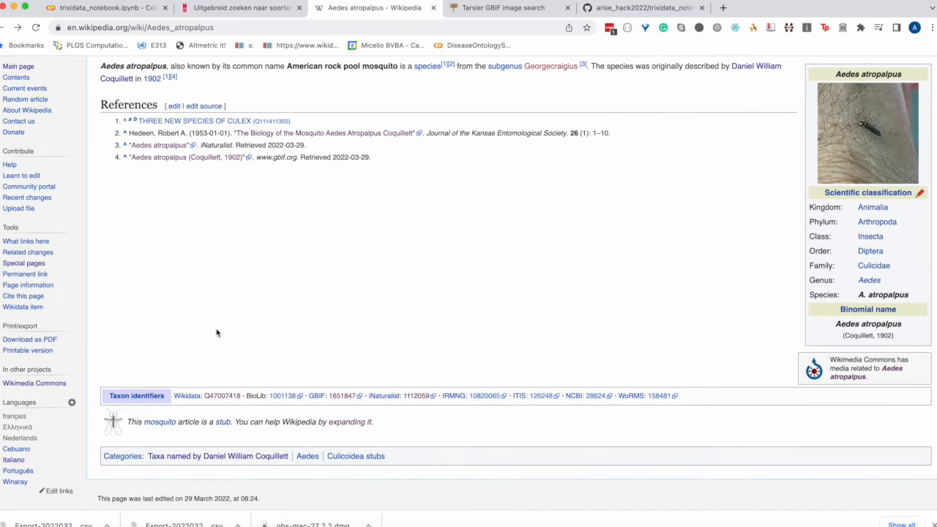
{"action": "scroll", "scroll_direction": "down", "scroll_amount": 3}
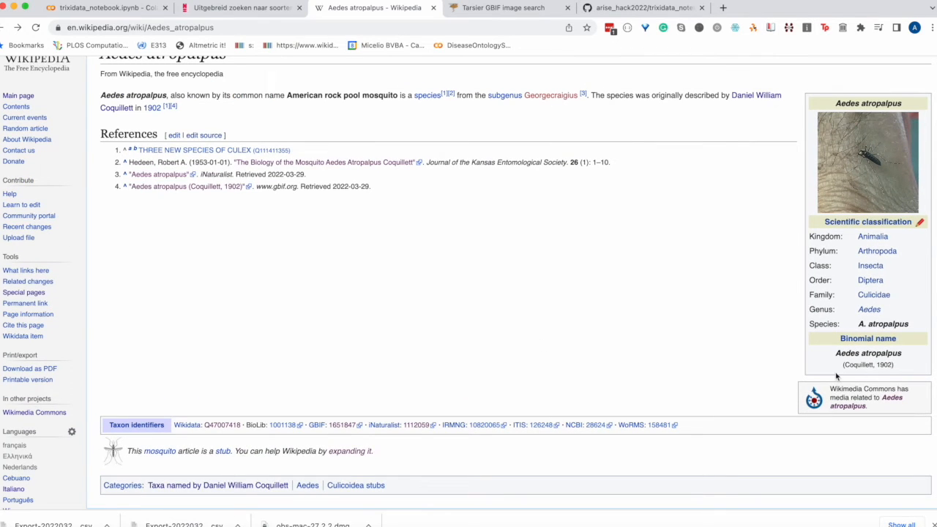
{"action": "scroll", "scroll_direction": "down", "scroll_amount": 3}
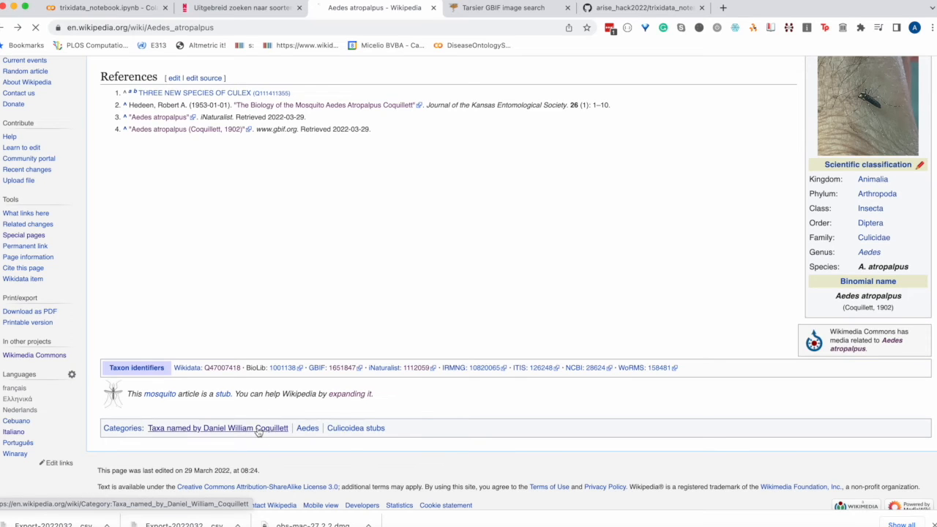
{"action": "left_click", "coordinate": [217, 428]}
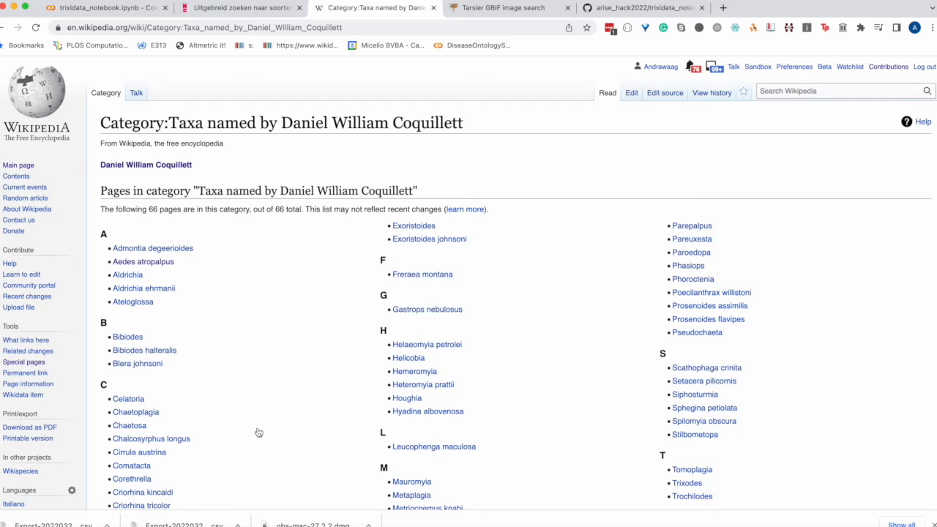
{"action": "mouse_move", "coordinate": [232, 327]}
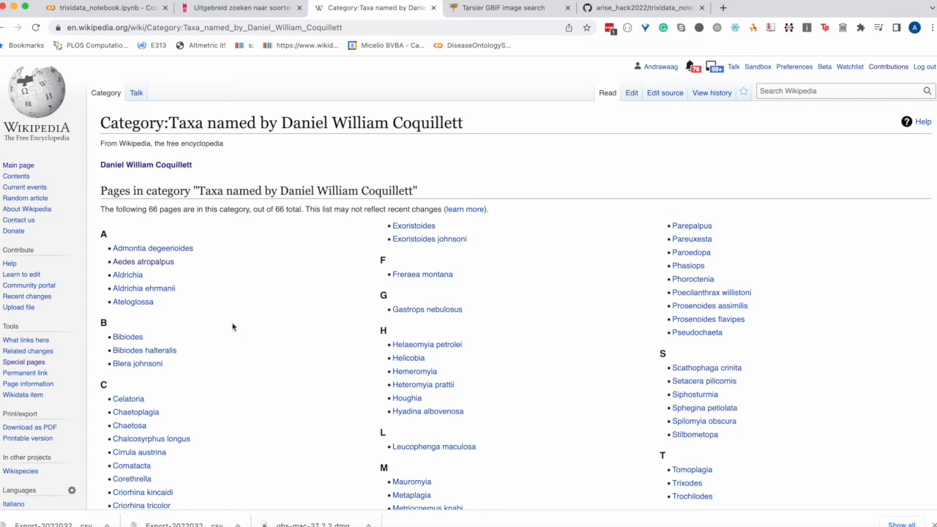